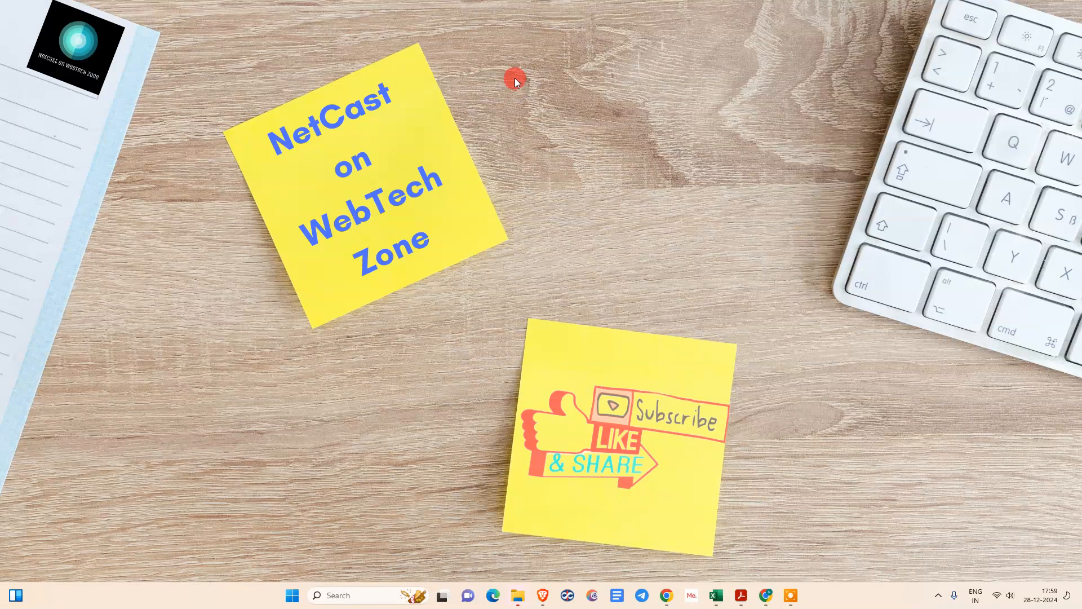
{"action": "mouse_move", "coordinate": [427, 55]}
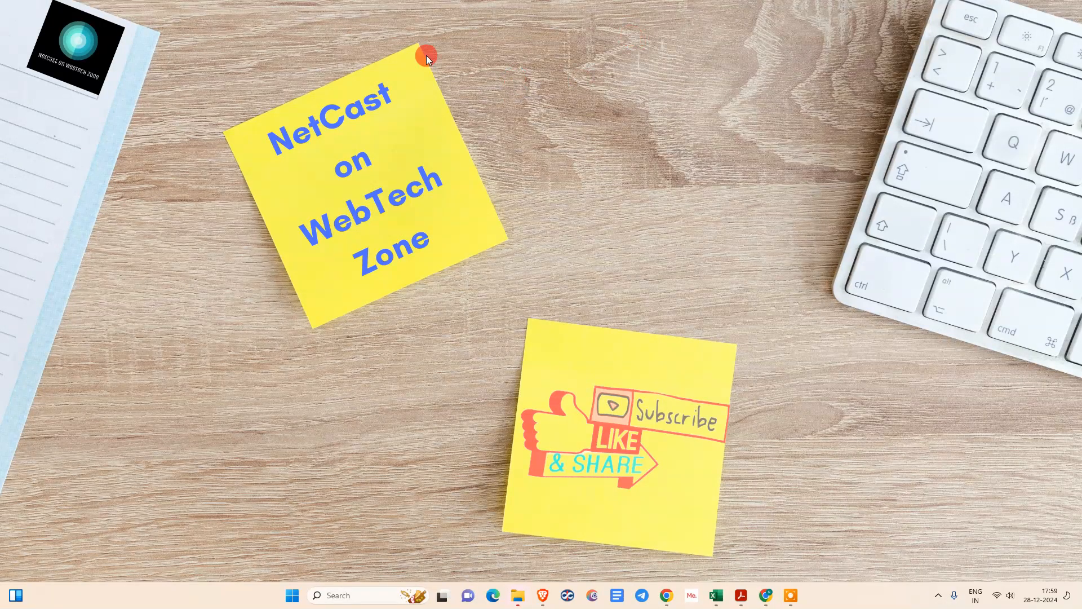
{"action": "mouse_move", "coordinate": [704, 127]}
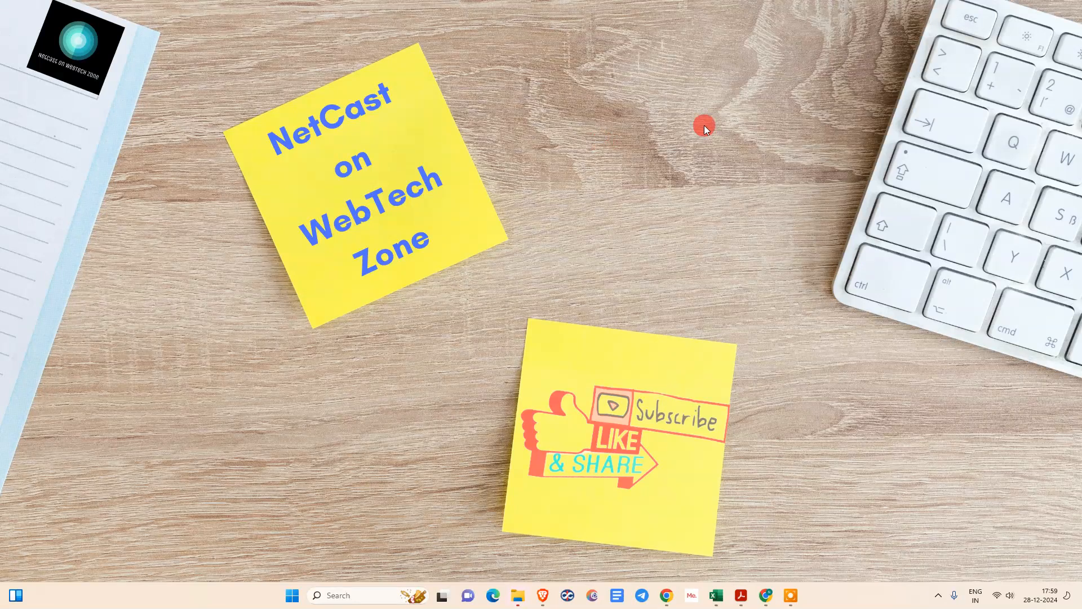
Refresh the Windows desktop twice using its right-click menu
{"action": "right_click", "coordinate": [704, 127]}
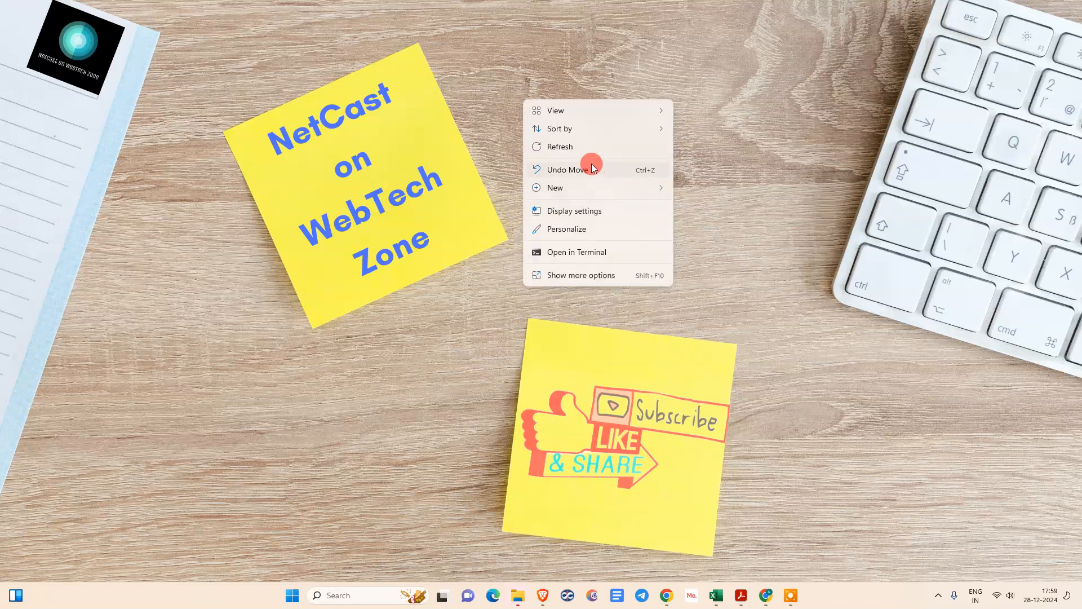
{"action": "left_click", "coordinate": [722, 299]}
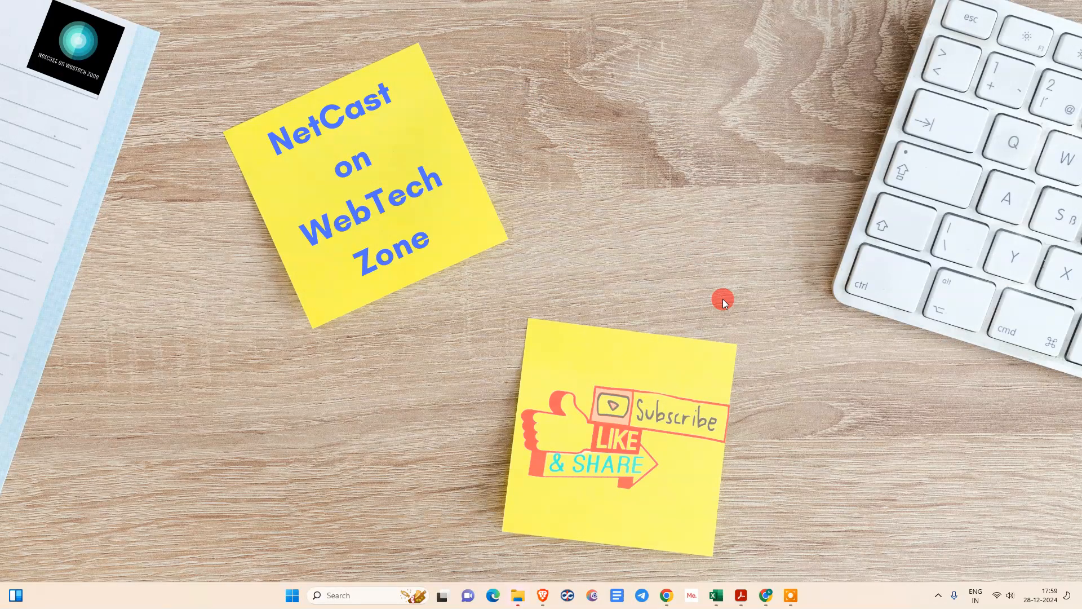
{"action": "right_click", "coordinate": [722, 298]}
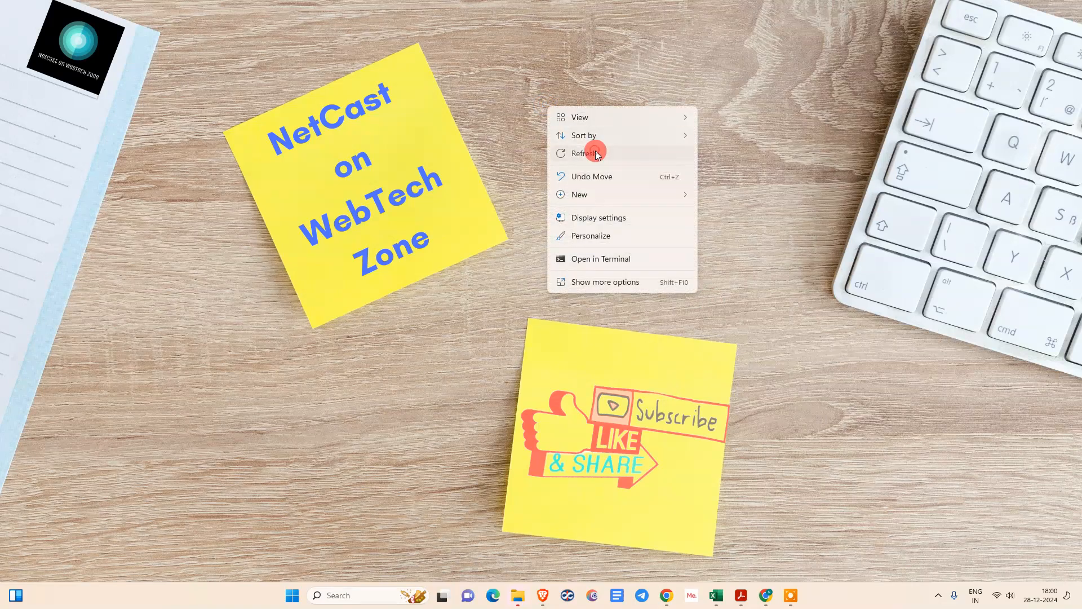
{"action": "left_click", "coordinate": [584, 153]}
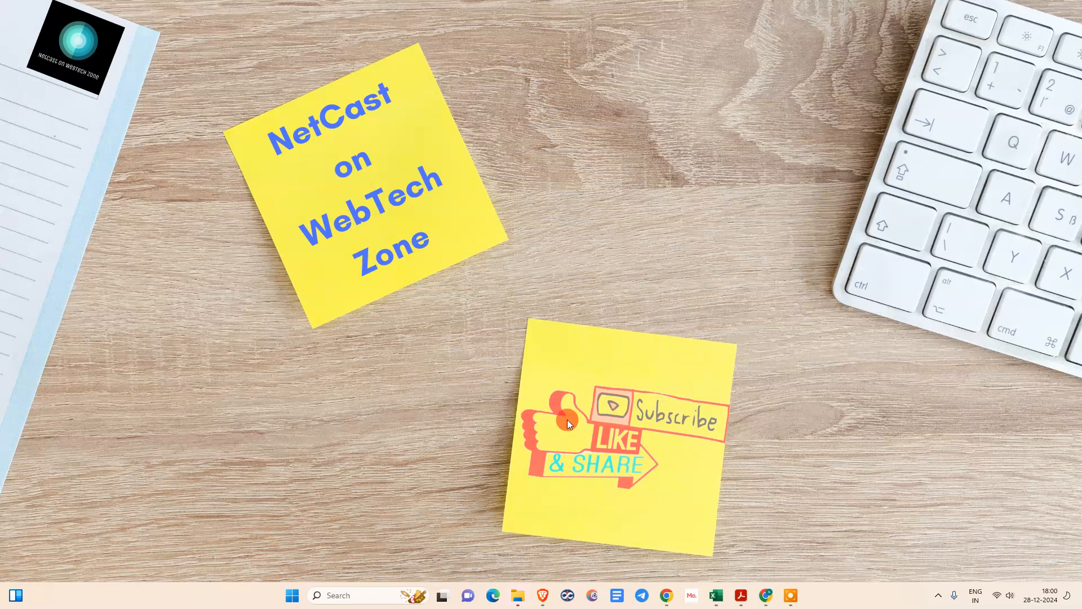
{"action": "mouse_move", "coordinate": [727, 446]}
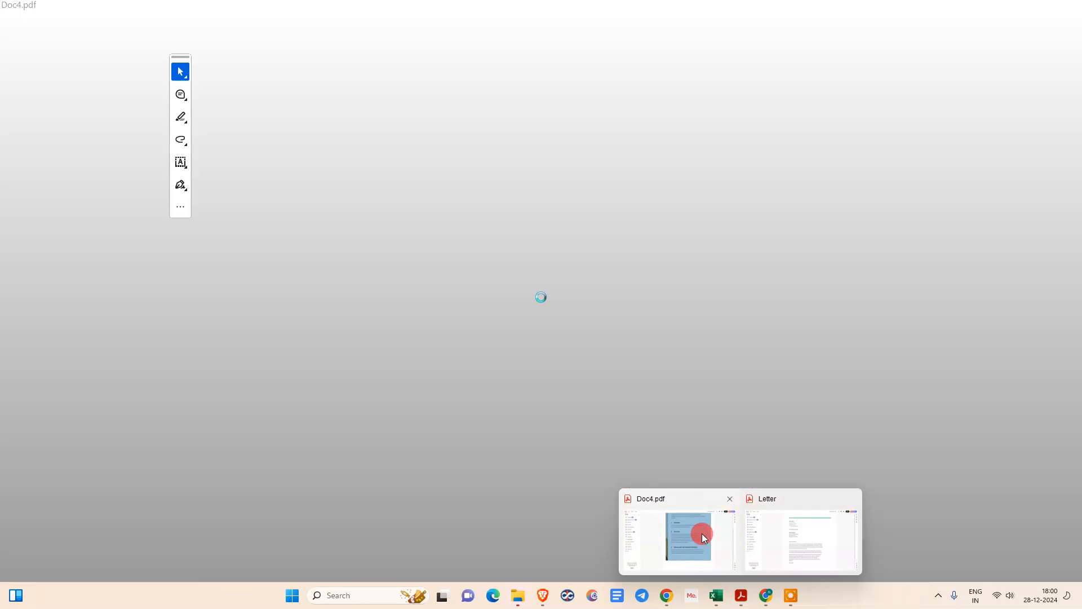
Close the open Letter and Doc4.pdf documents in Acrobat
{"action": "left_click", "coordinate": [800, 537]}
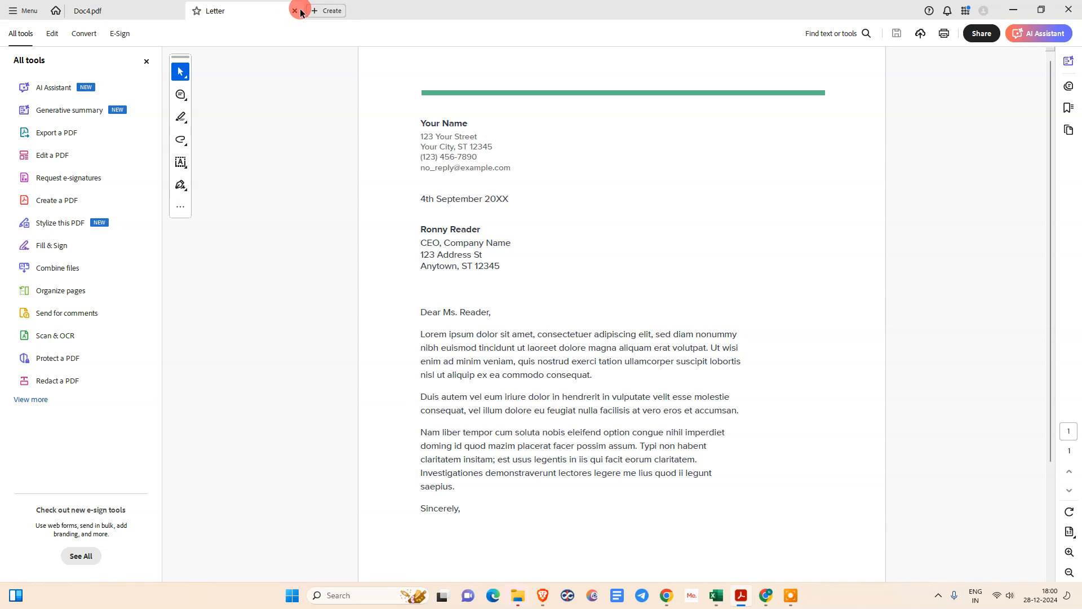
{"action": "left_click", "coordinate": [295, 11]}
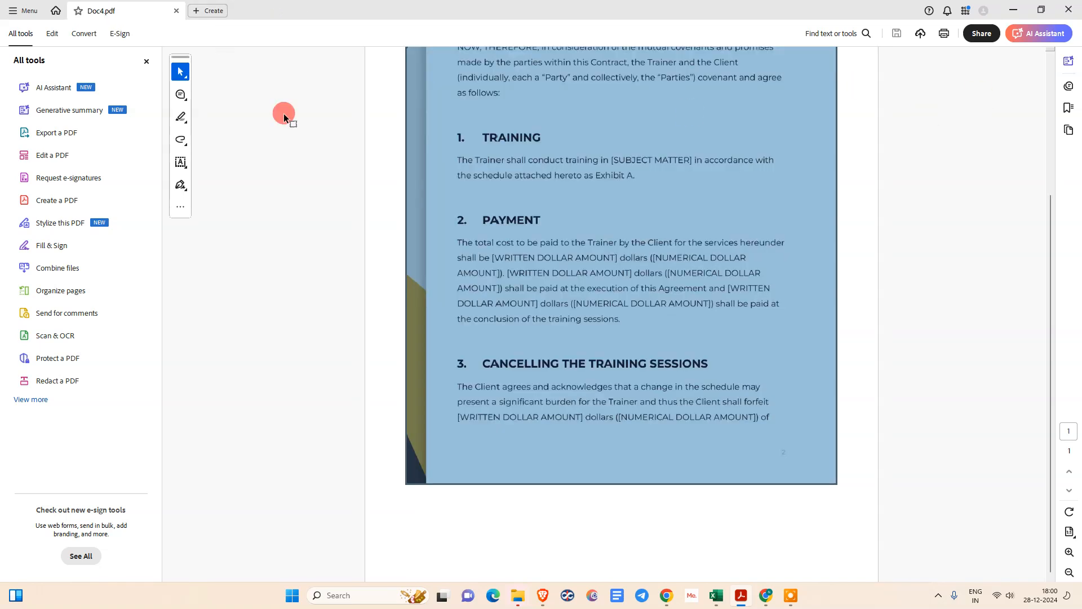
{"action": "left_click", "coordinate": [56, 10]}
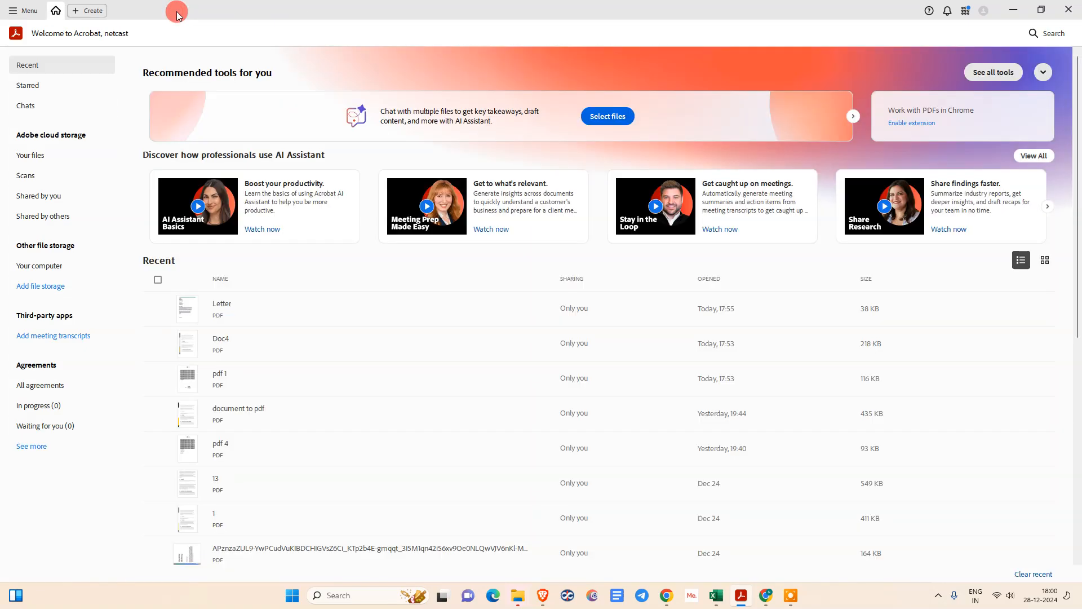
Start opening a file from the computer via the main Menu's Open command
{"action": "left_click", "coordinate": [87, 10]}
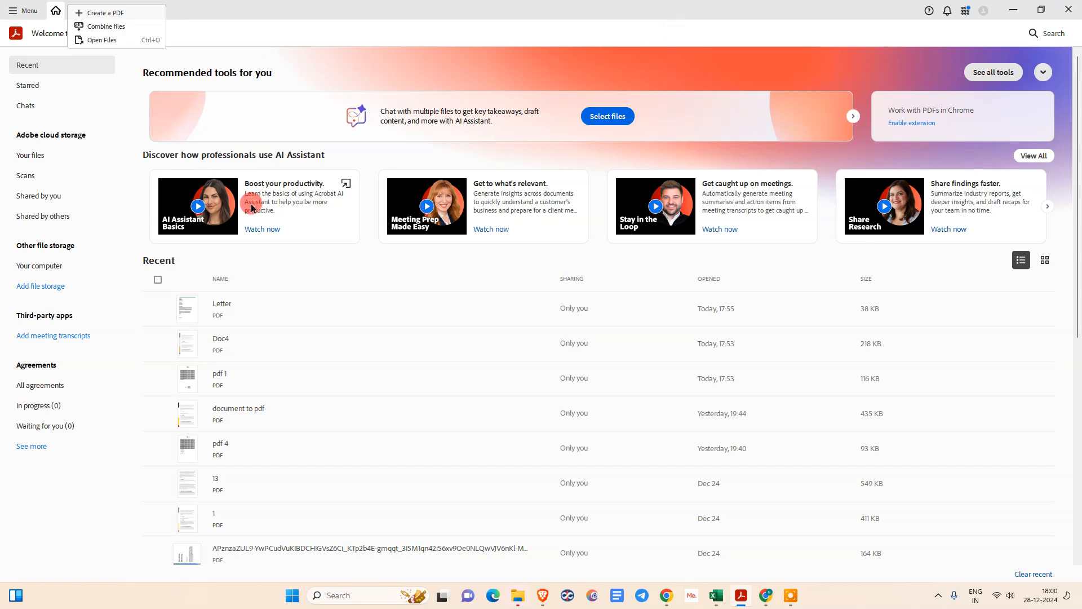
{"action": "left_click", "coordinate": [10, 10]}
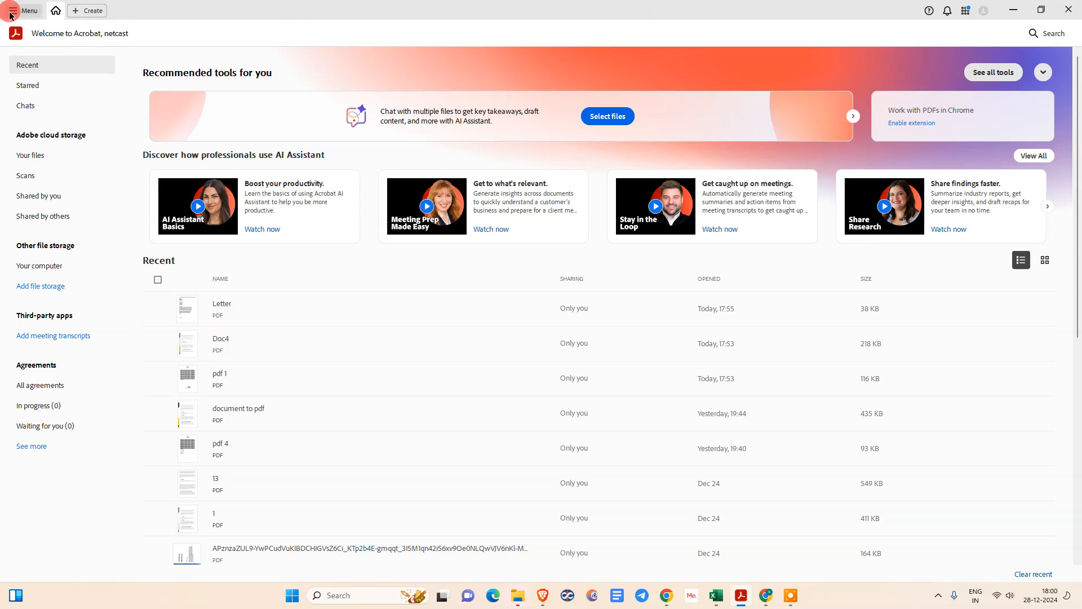
{"action": "left_click", "coordinate": [24, 10]}
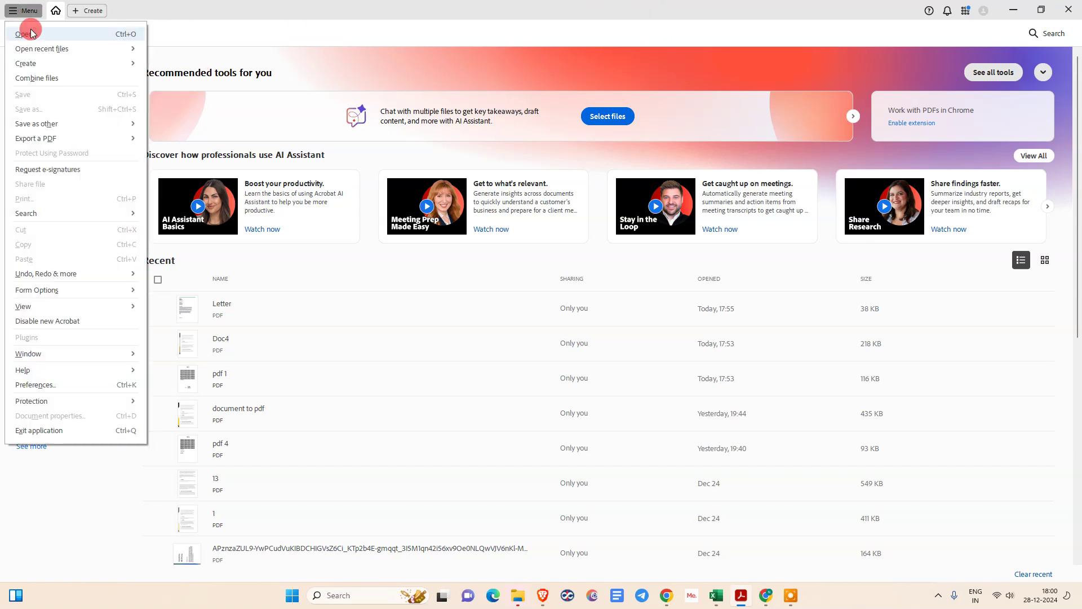
{"action": "left_click", "coordinate": [24, 33]}
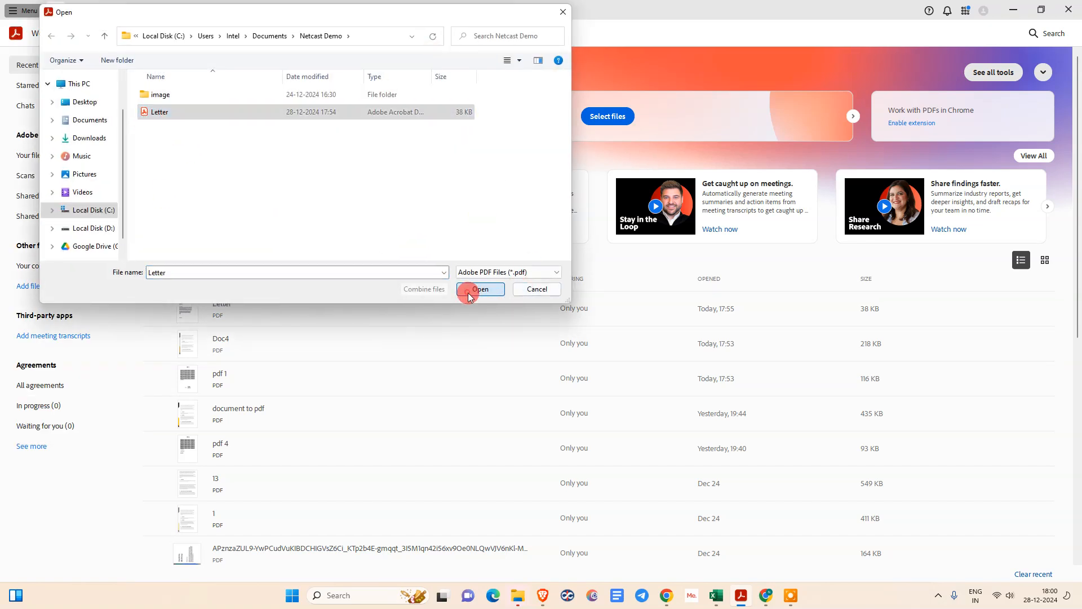
Reopen the Letter PDF, look through it, and switch on the Edit PDF tools
{"action": "left_click", "coordinate": [480, 289]}
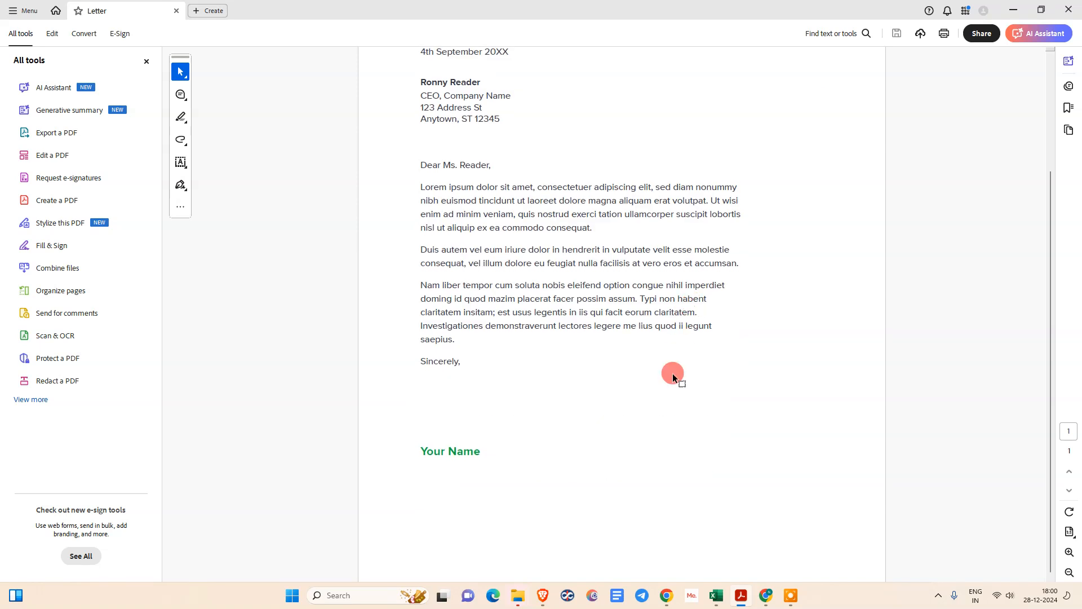
{"action": "scroll", "scroll_direction": "up", "scroll_amount": 3}
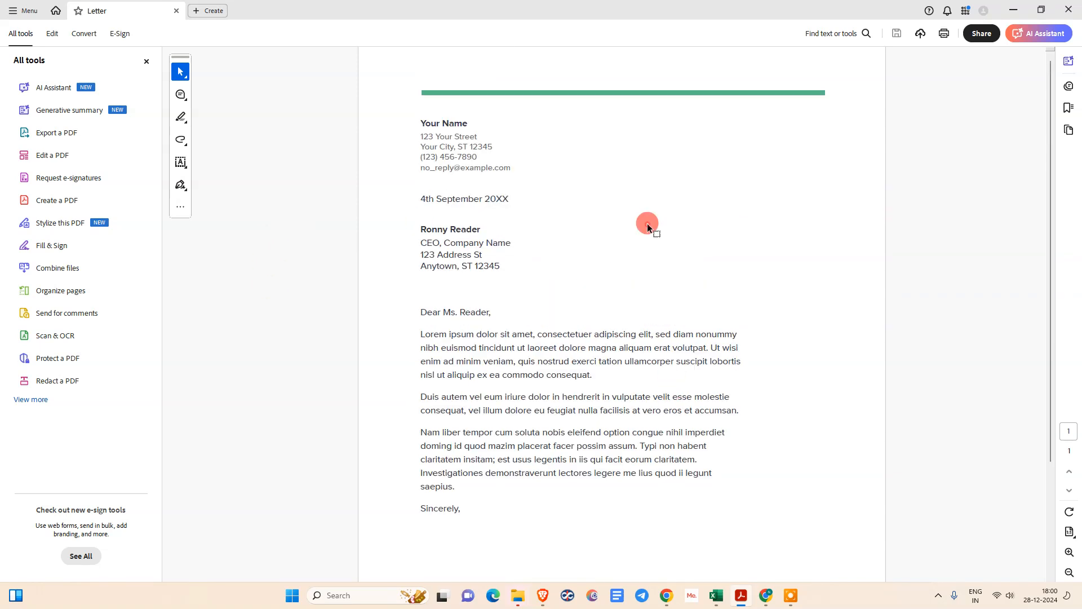
{"action": "scroll", "scroll_direction": "down", "scroll_amount": 3}
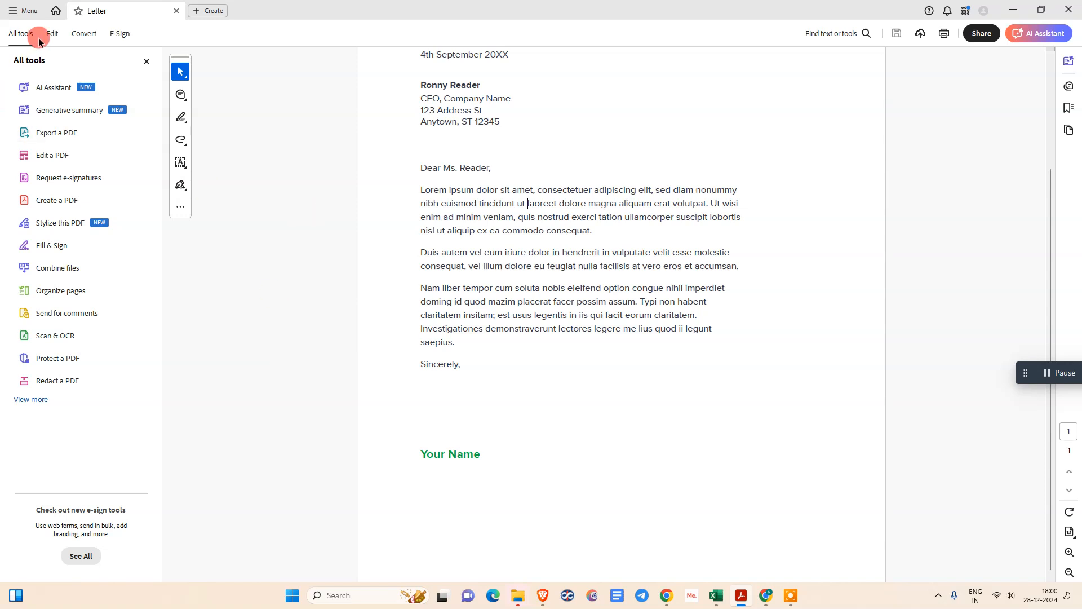
{"action": "mouse_move", "coordinate": [52, 155]}
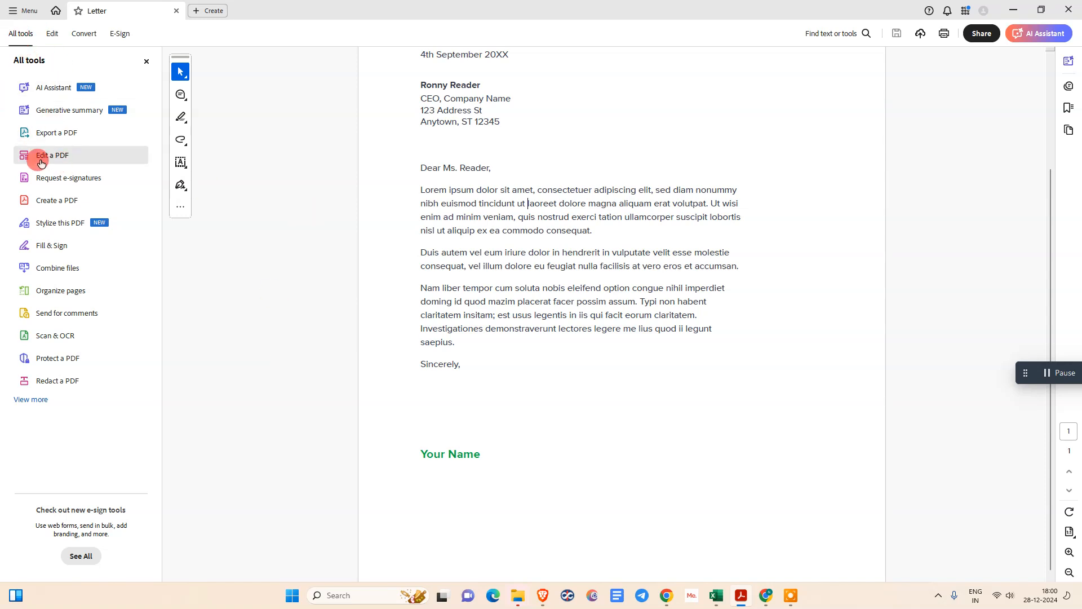
{"action": "mouse_move", "coordinate": [46, 158]}
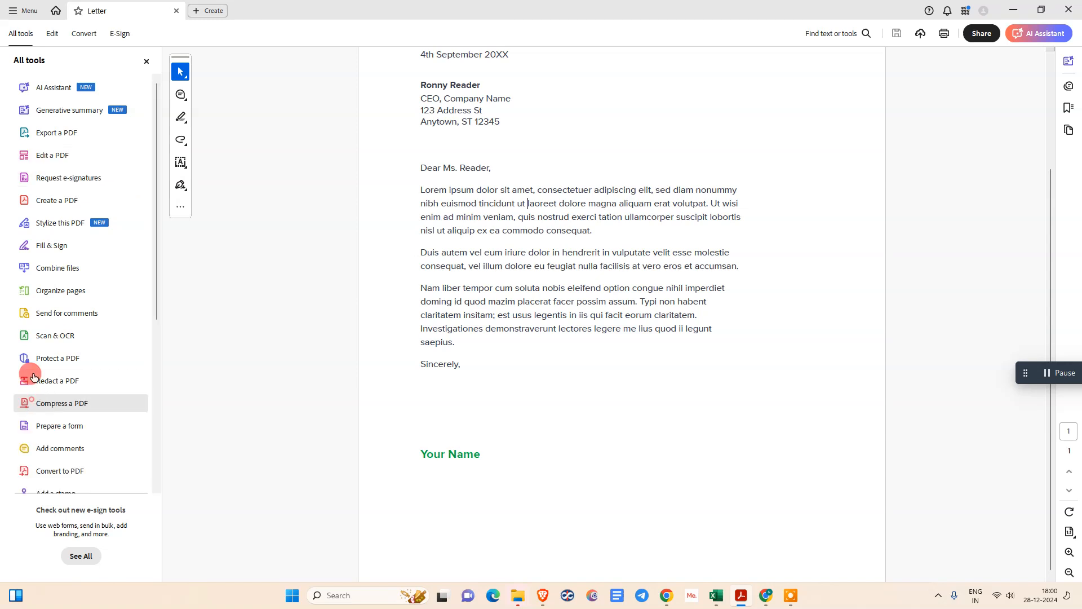
{"action": "scroll", "scroll_direction": "down", "scroll_amount": 3}
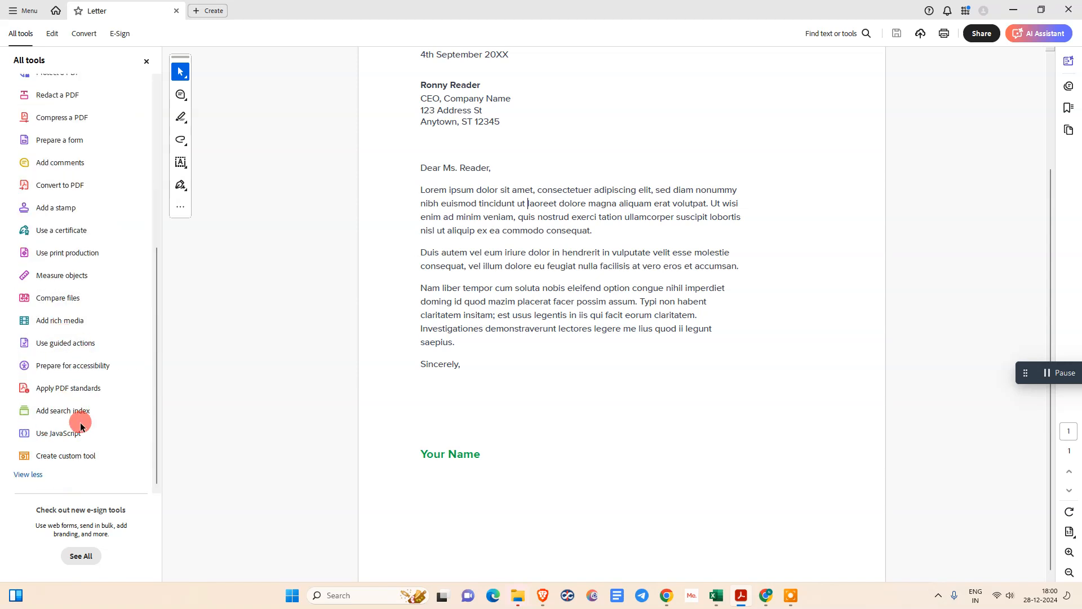
{"action": "scroll", "scroll_direction": "up", "scroll_amount": 3}
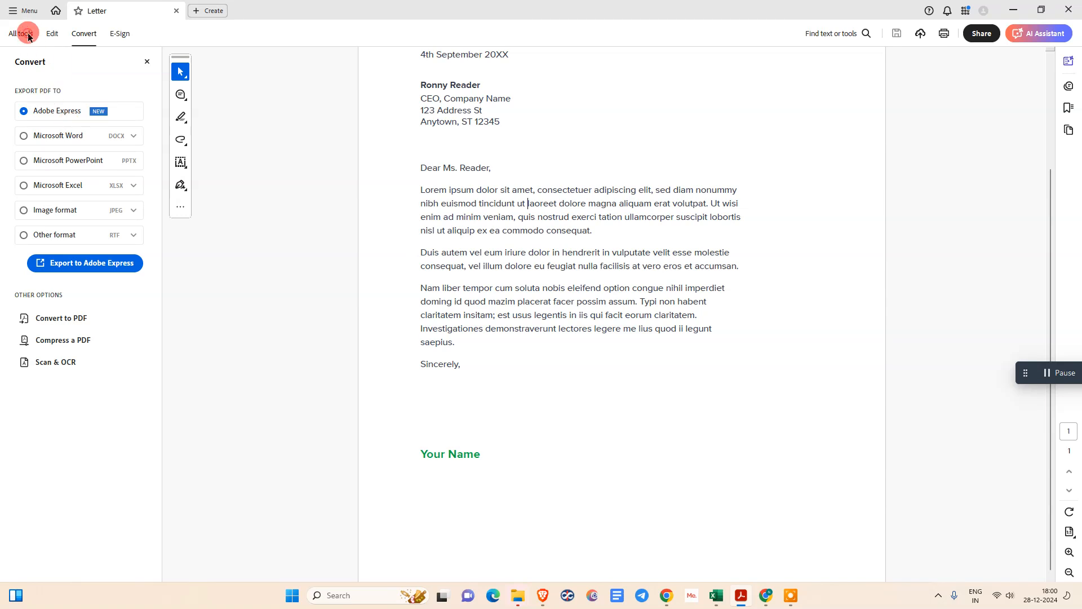
{"action": "left_click", "coordinate": [51, 33]}
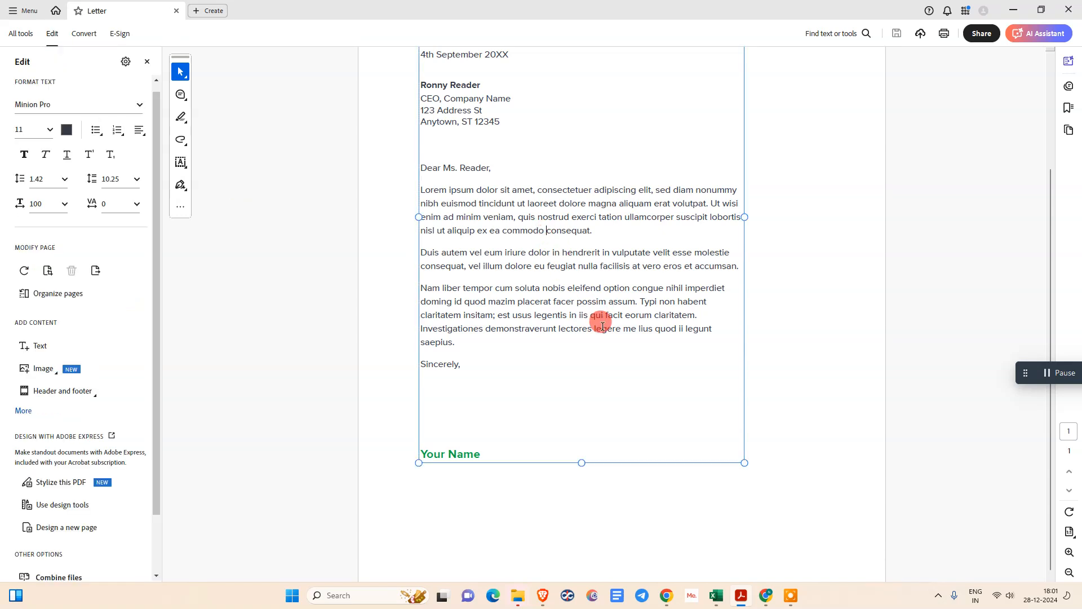
Select 'ex ea commodo consequat' and the first paragraph's opening words, then delete them
{"action": "scroll", "scroll_direction": "up", "scroll_amount": 3}
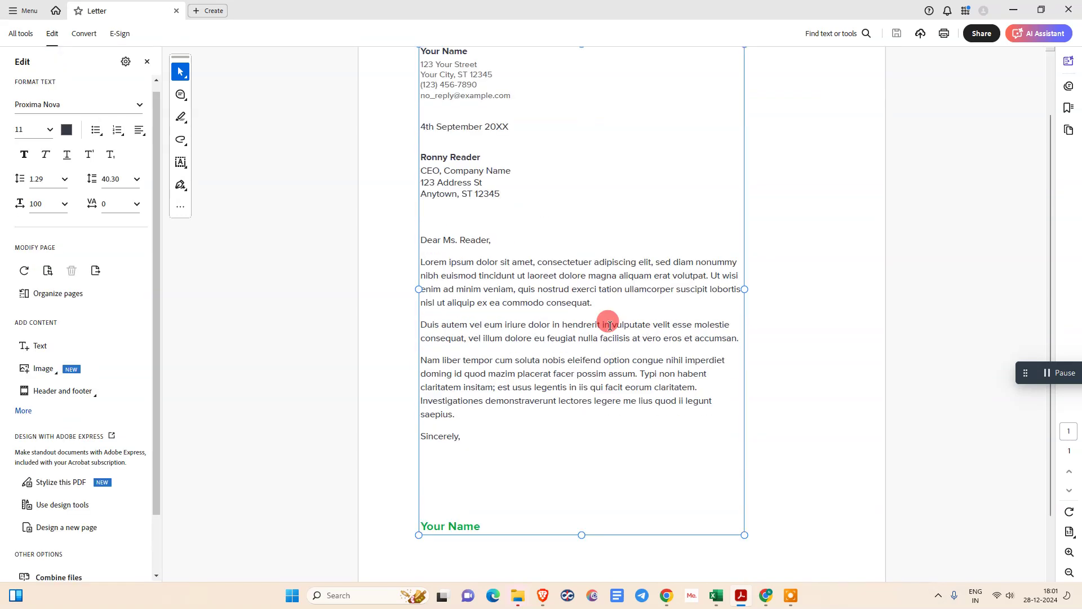
{"action": "double_click", "coordinate": [553, 302]}
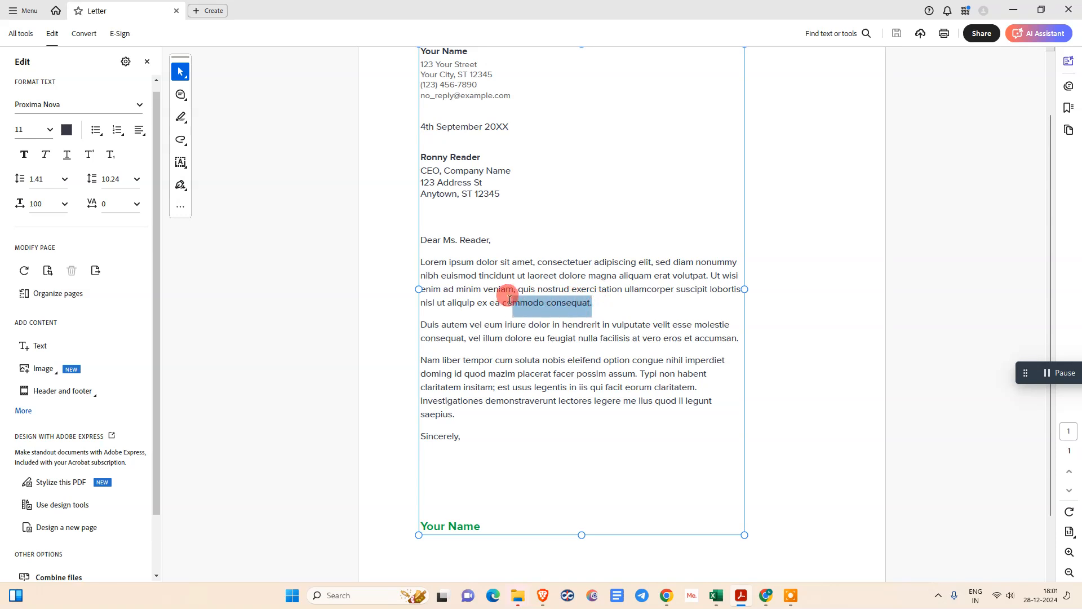
{"action": "left_click", "coordinate": [477, 302]}
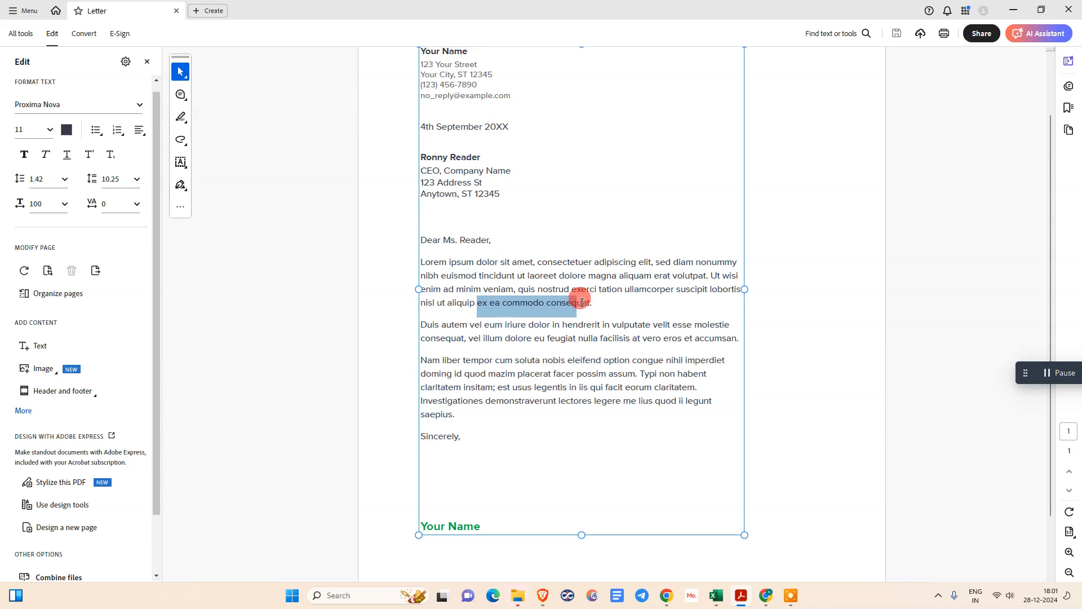
{"action": "right_click", "coordinate": [582, 302]}
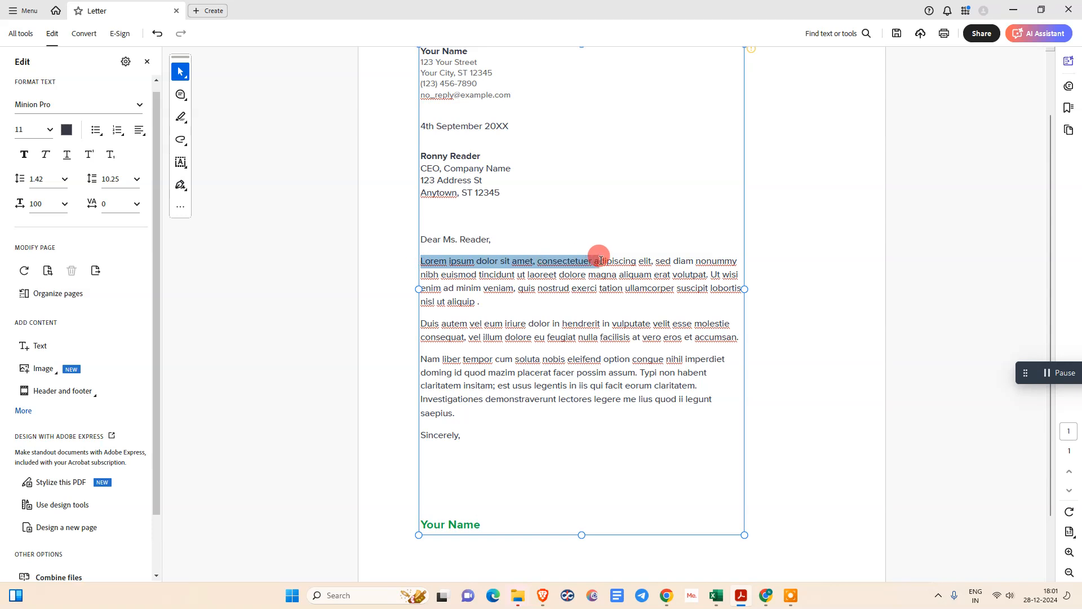
{"action": "right_click", "coordinate": [611, 261]}
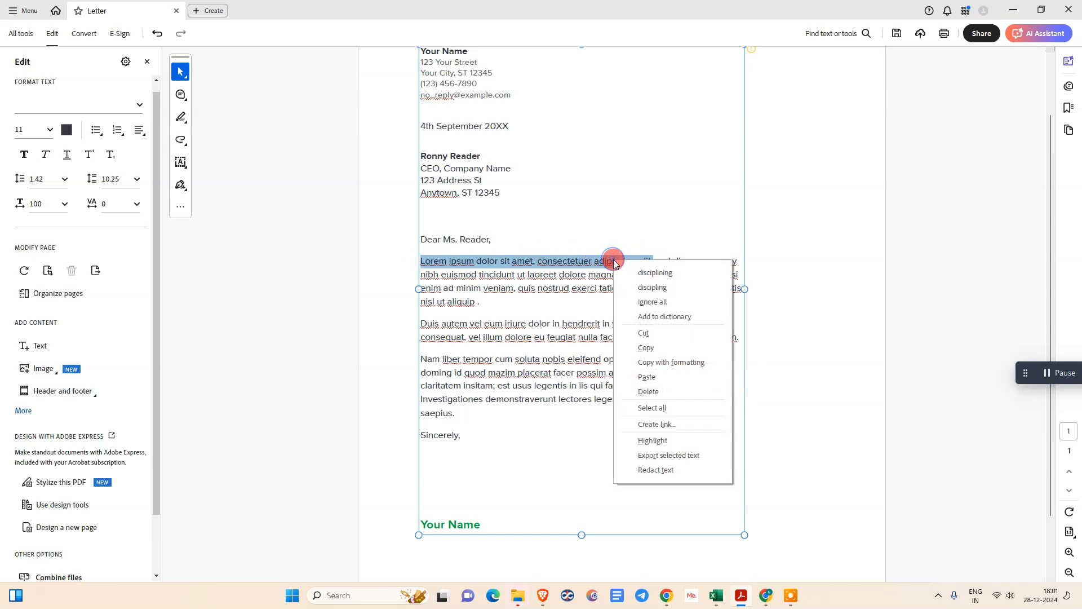
{"action": "mouse_move", "coordinate": [655, 391]}
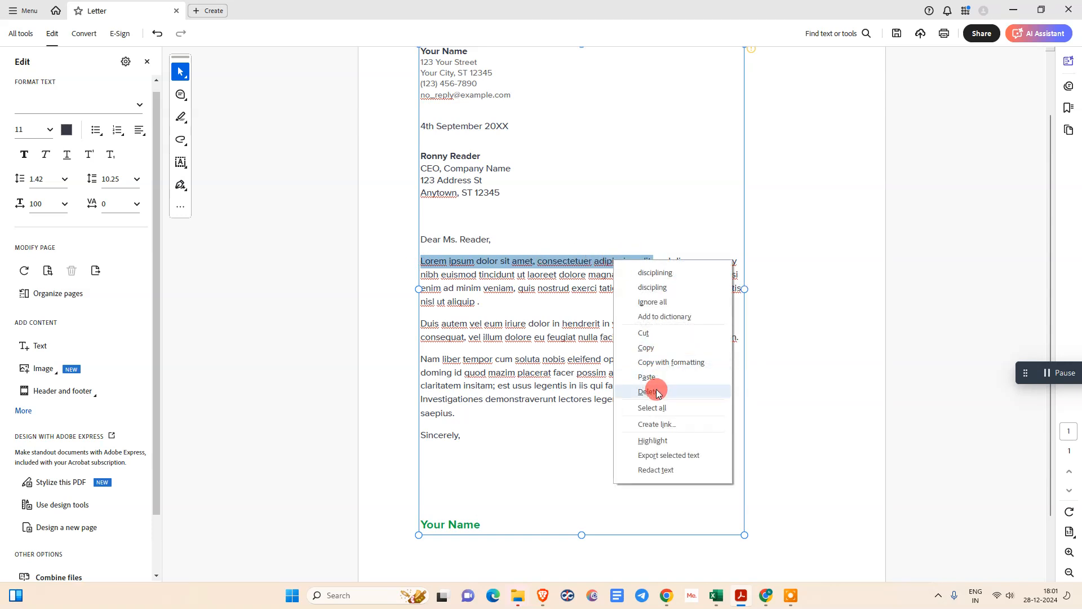
{"action": "left_click", "coordinate": [648, 391]}
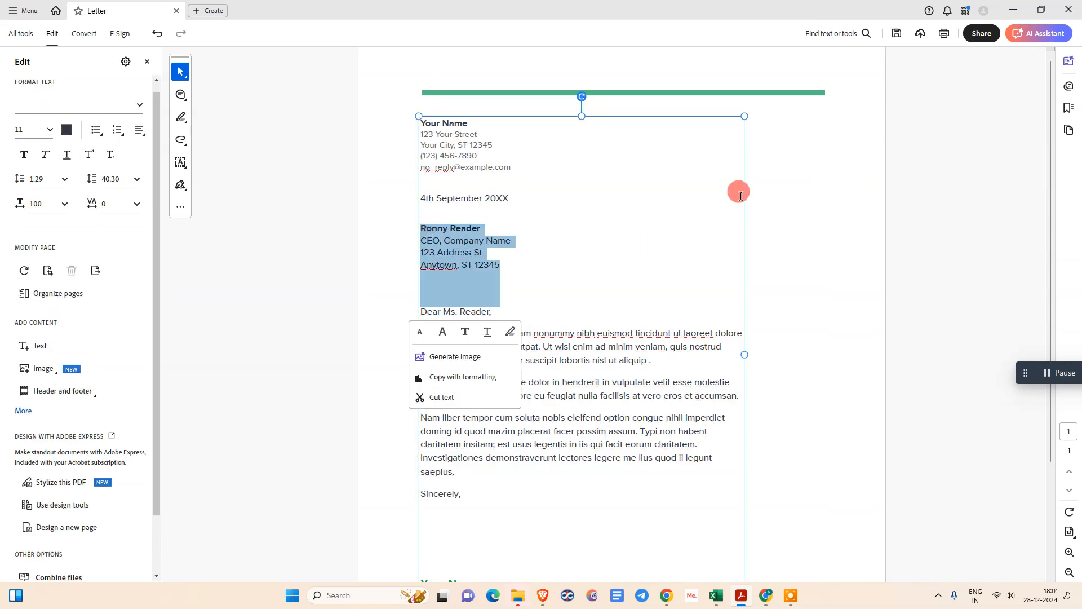
Deselect the text and choose Save as from the main Menu
{"action": "left_click", "coordinate": [502, 264]}
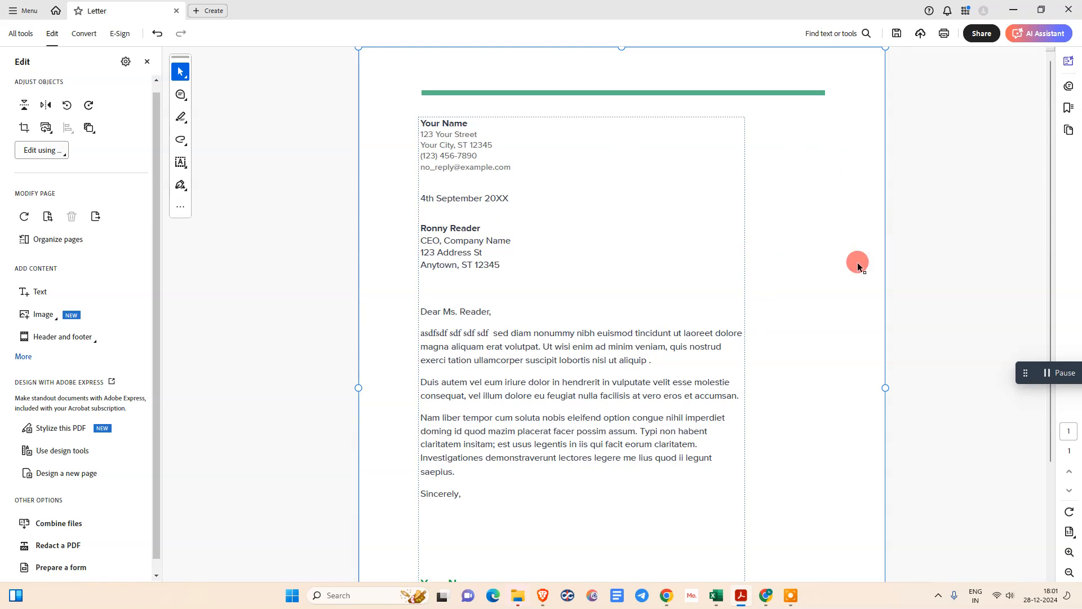
{"action": "mouse_move", "coordinate": [16, 74]}
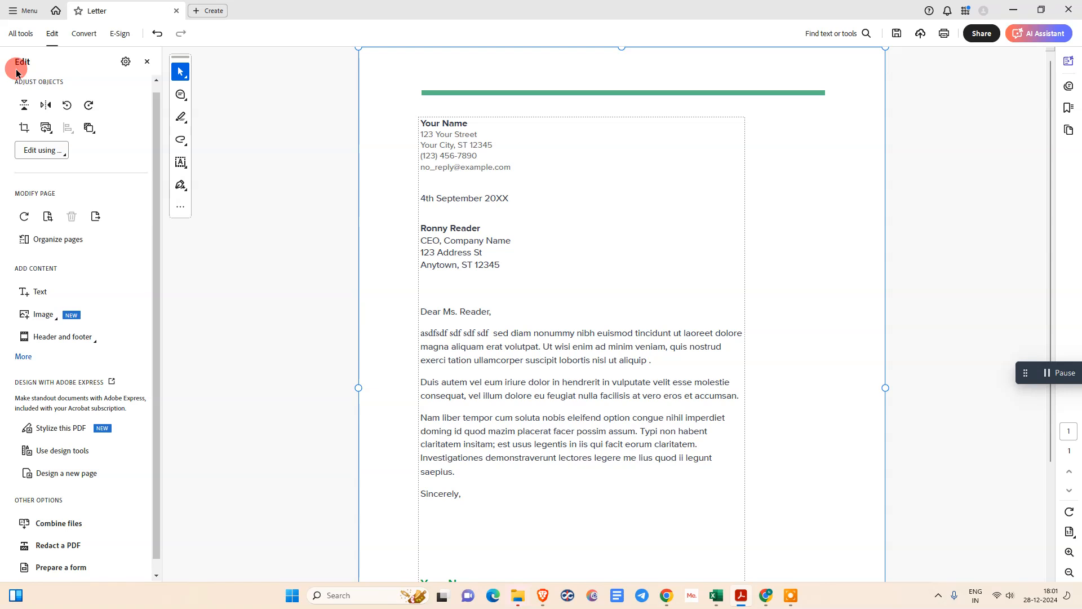
{"action": "left_click", "coordinate": [22, 10]}
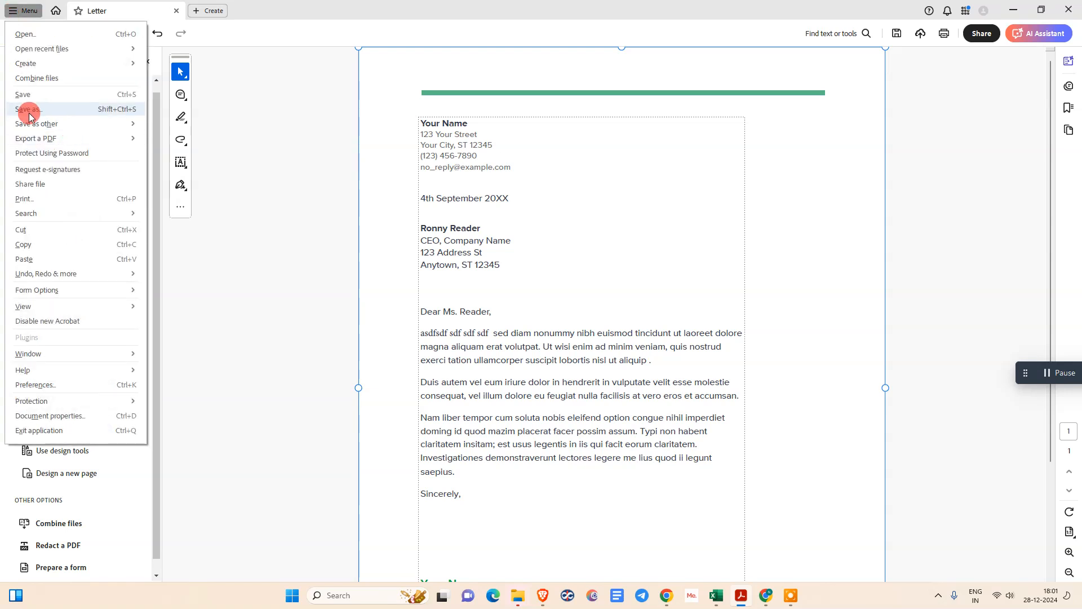
{"action": "mouse_move", "coordinate": [38, 94]}
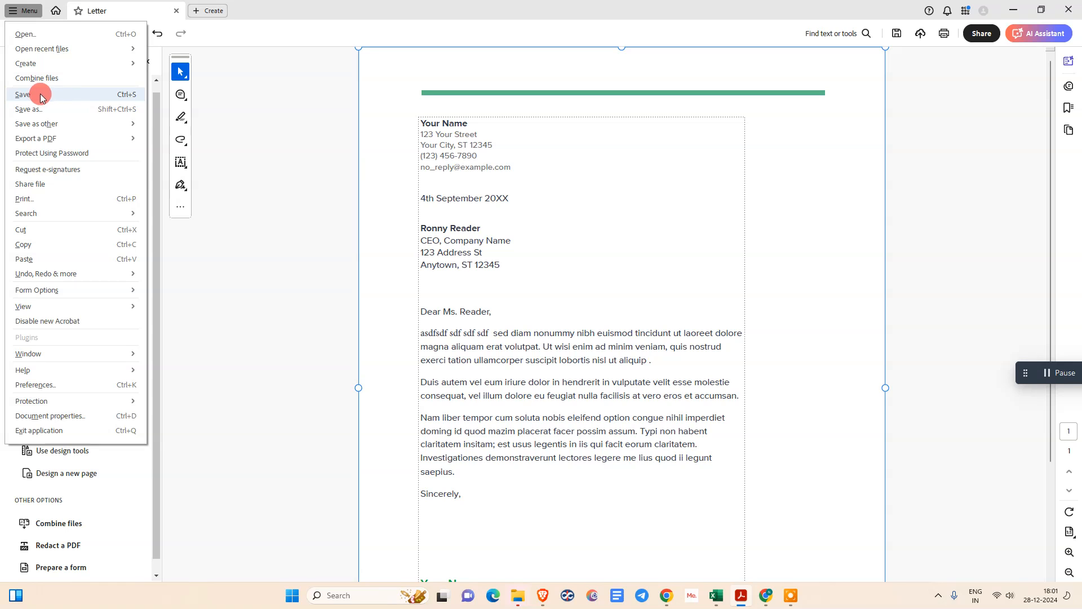
{"action": "mouse_move", "coordinate": [56, 109]}
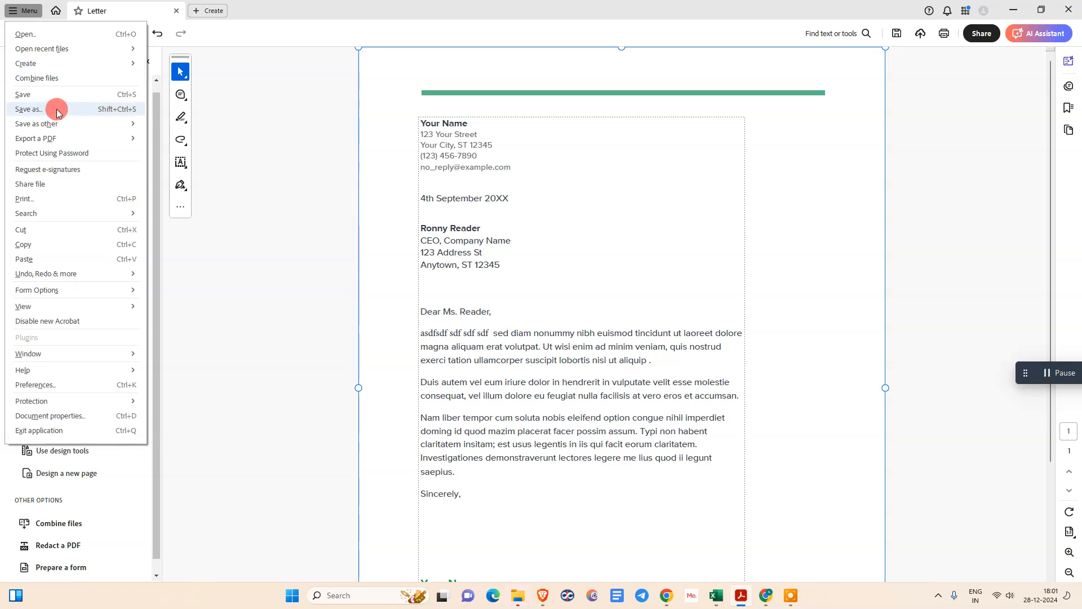
{"action": "left_click", "coordinate": [28, 109]}
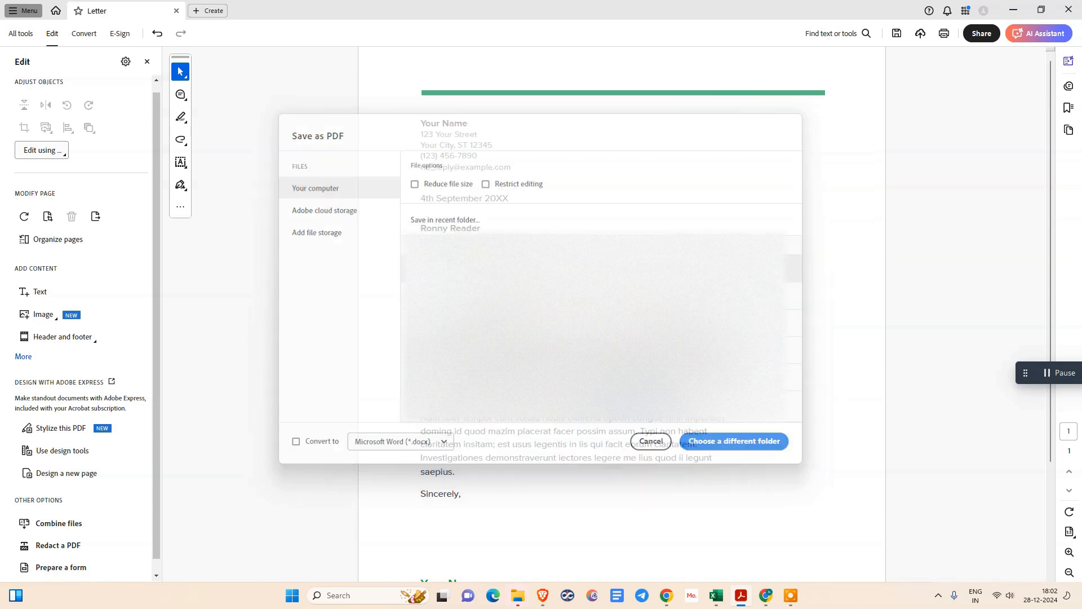
Pick a different folder, name the file 'Letter edited', and save
{"action": "left_click", "coordinate": [734, 440]}
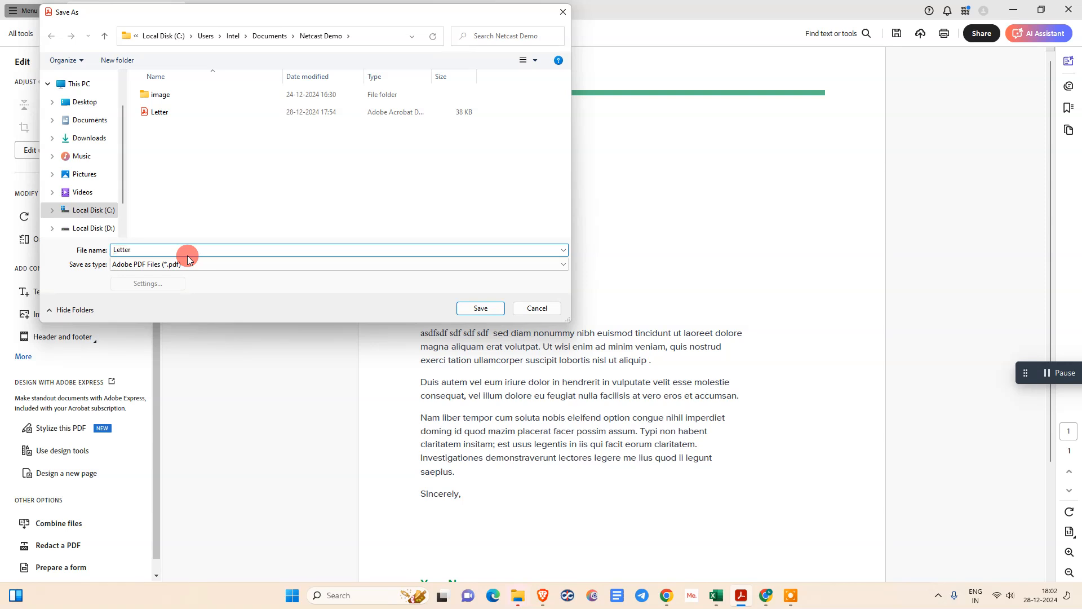
{"action": "type", "text": "edit"}
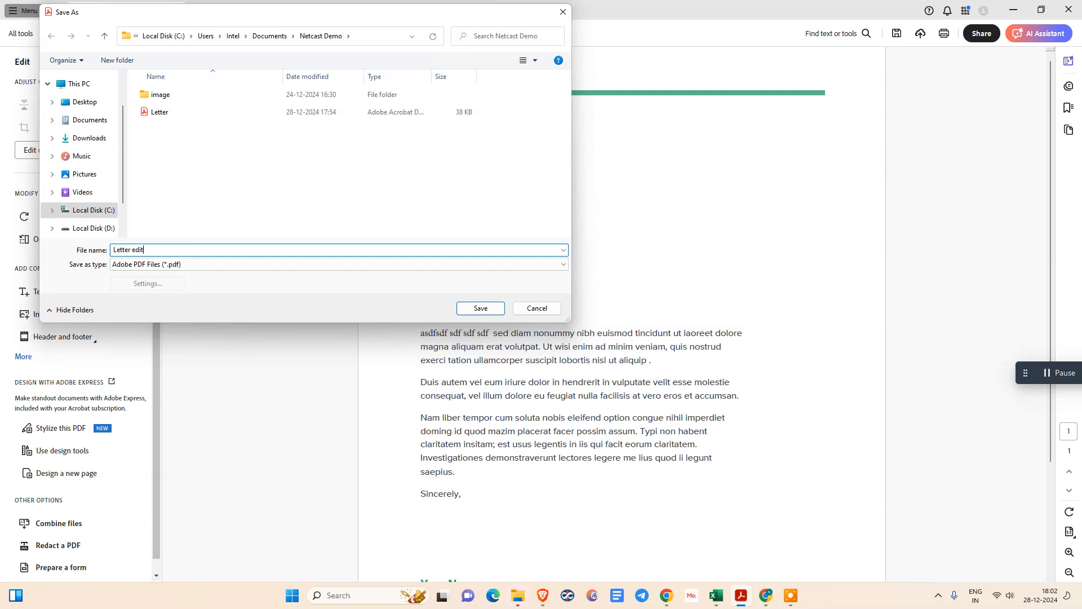
{"action": "left_click", "coordinate": [479, 308]}
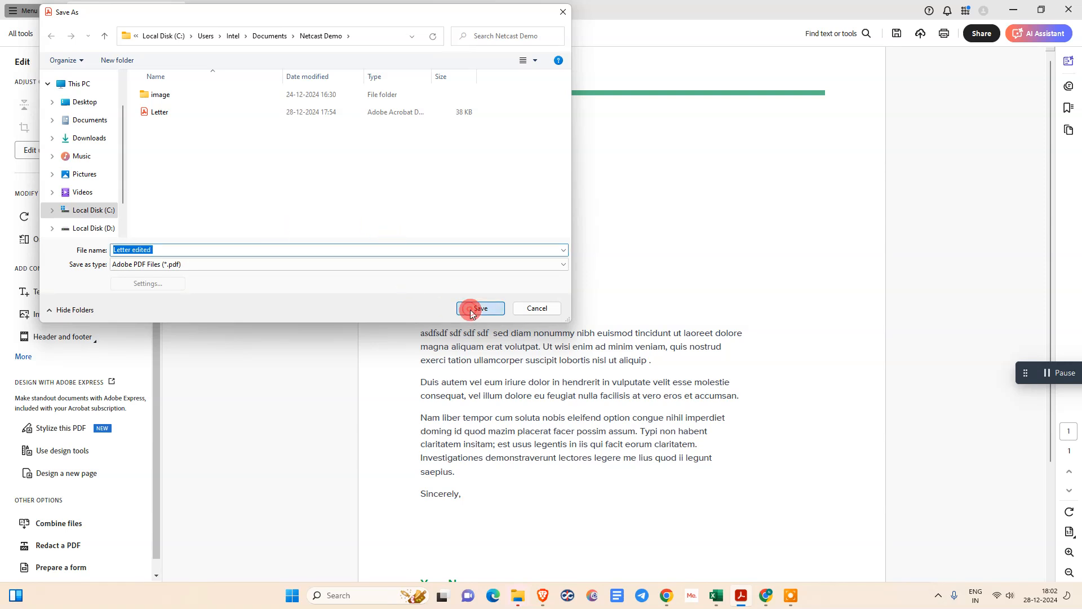
{"action": "left_click", "coordinate": [480, 308]}
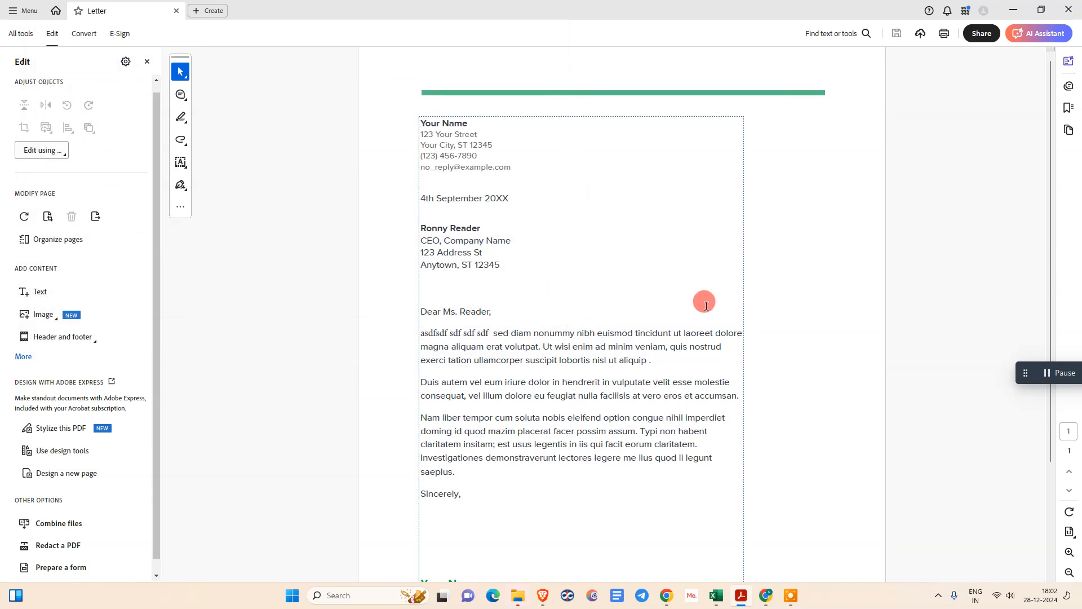